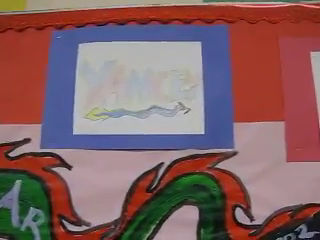
{"action": "mouse_move", "coordinate": [160, 120]}
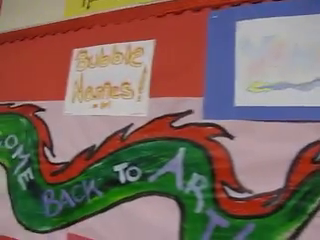